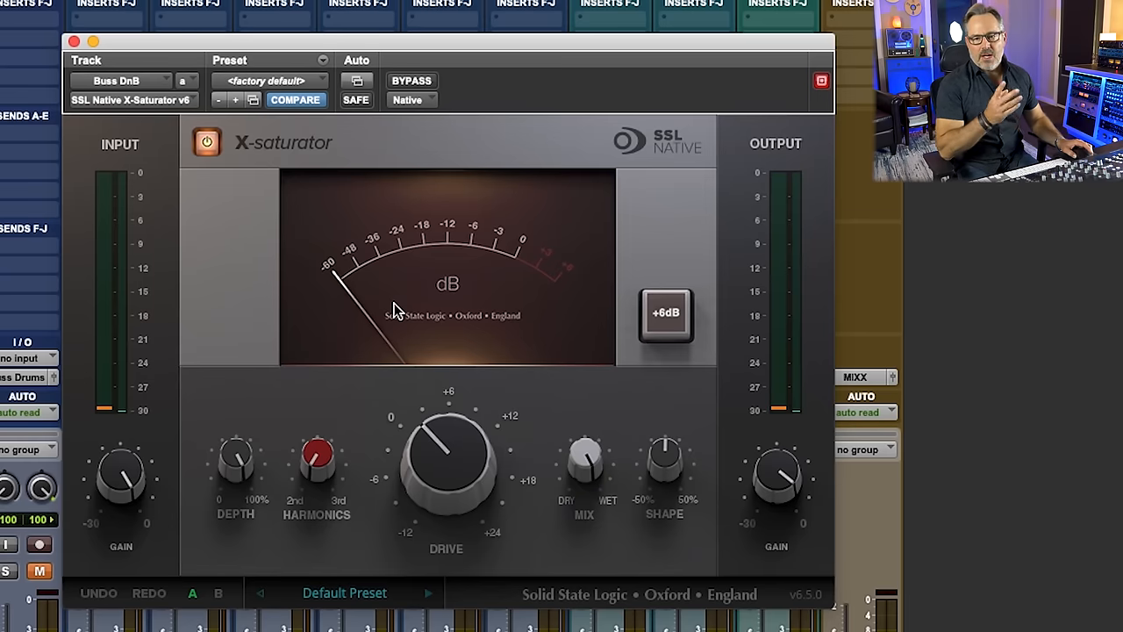
Raise the X-Saturator Shape knob on the drum bus from 0 to 48.
left_click_drag(447, 453, 417, 430)
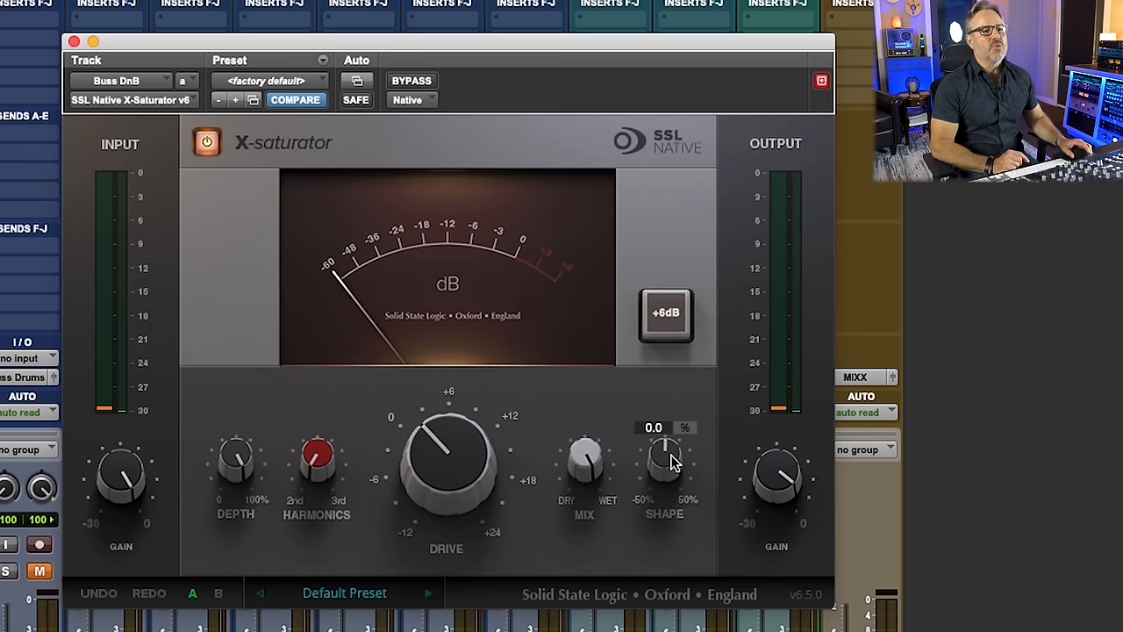
mouse_move(669, 464)
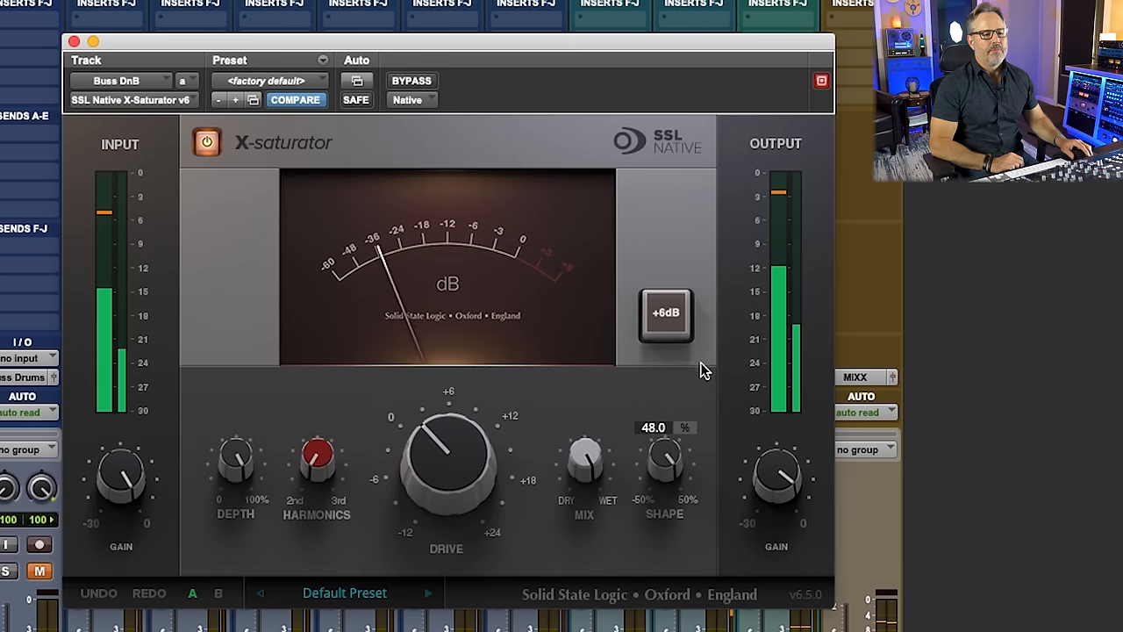
Sweep the Shape knob through 20, -47 and -45 back to neutral, then set Harmonics to about 19.
left_click_drag(665, 456, 667, 453)
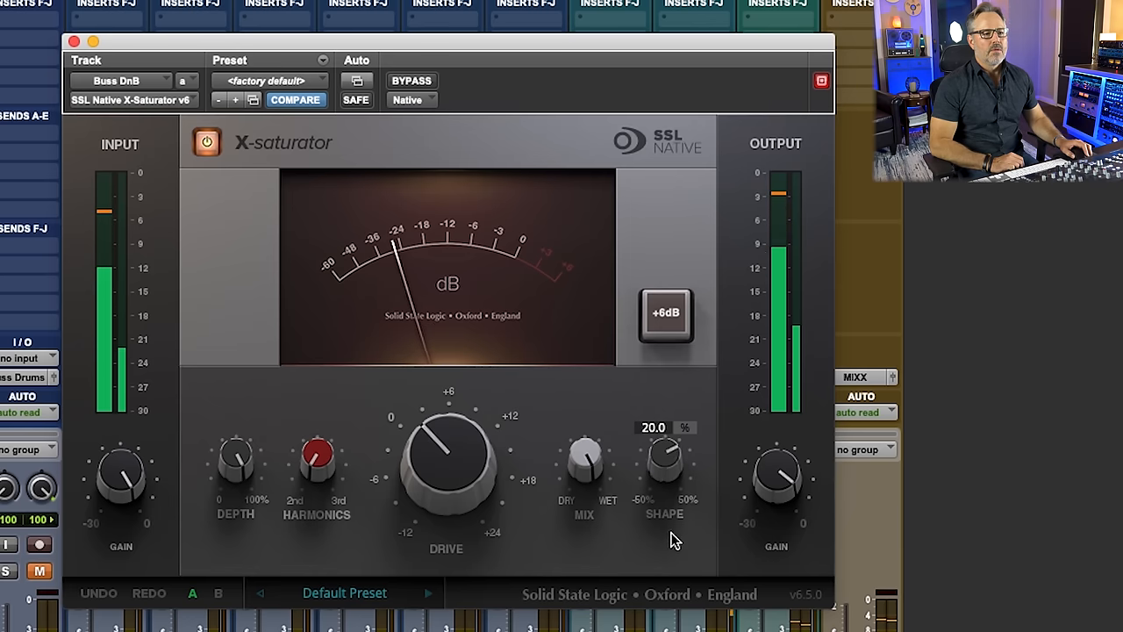
left_click_drag(665, 456, 666, 527)
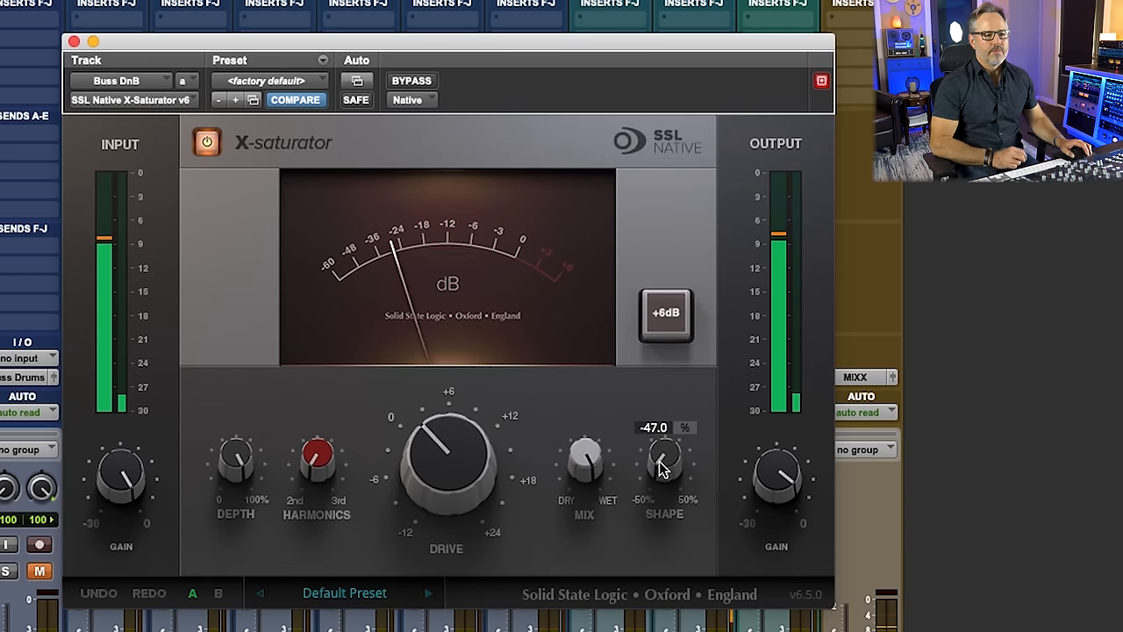
left_click_drag(663, 456, 667, 447)
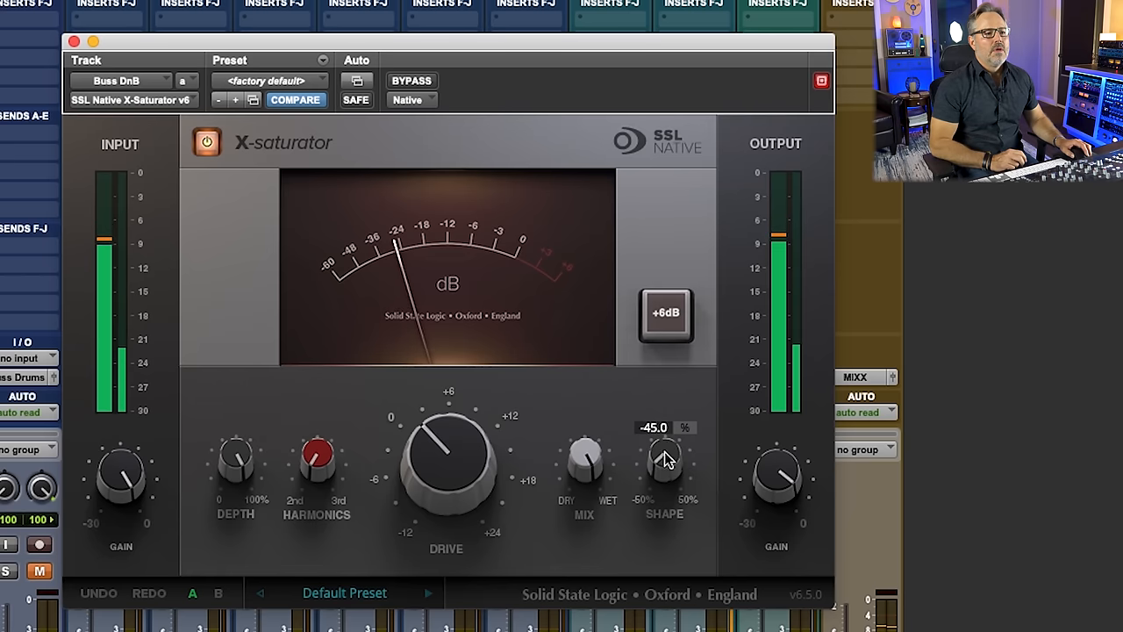
left_click_drag(663, 460, 663, 430)
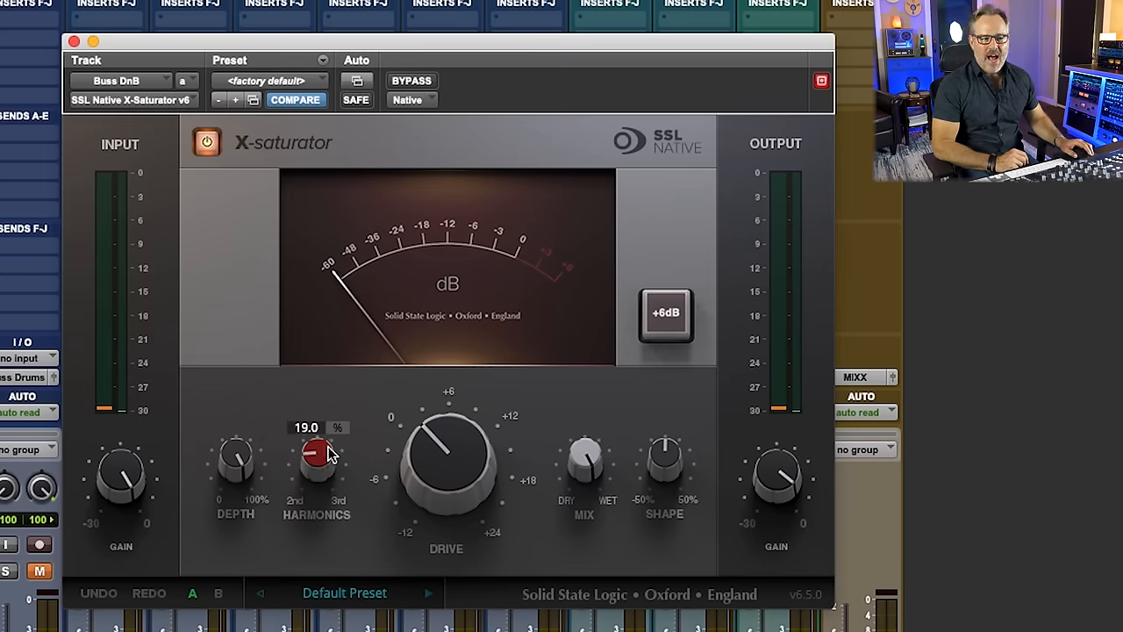
left_click_drag(316, 448, 316, 478)
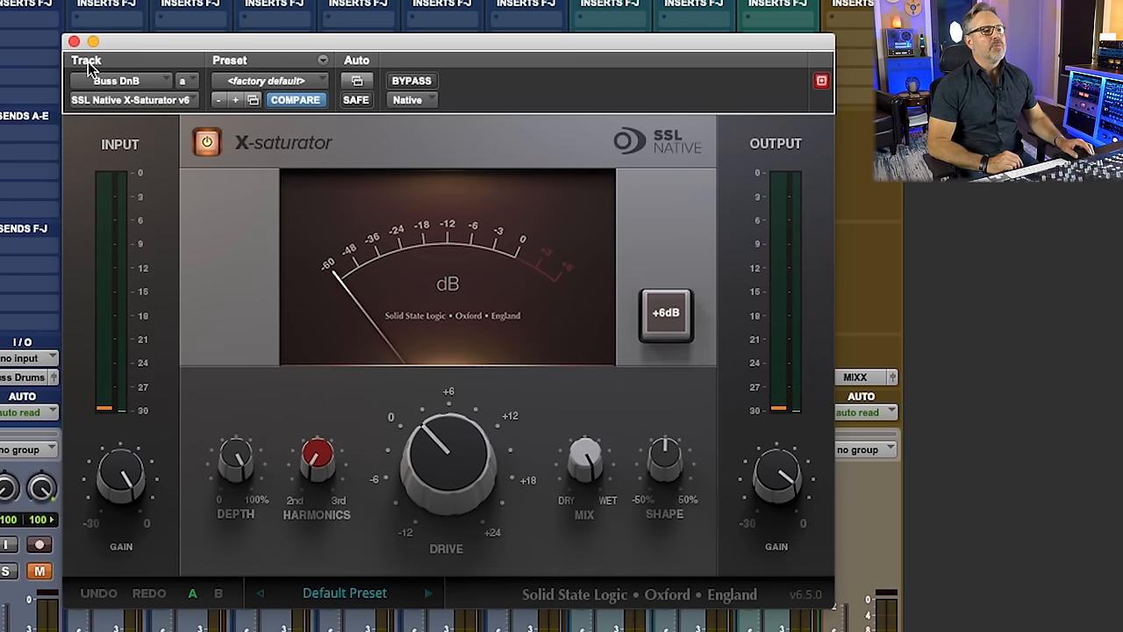
Close the X-Saturator plugin window to return to the Mix window.
left_click(73, 42)
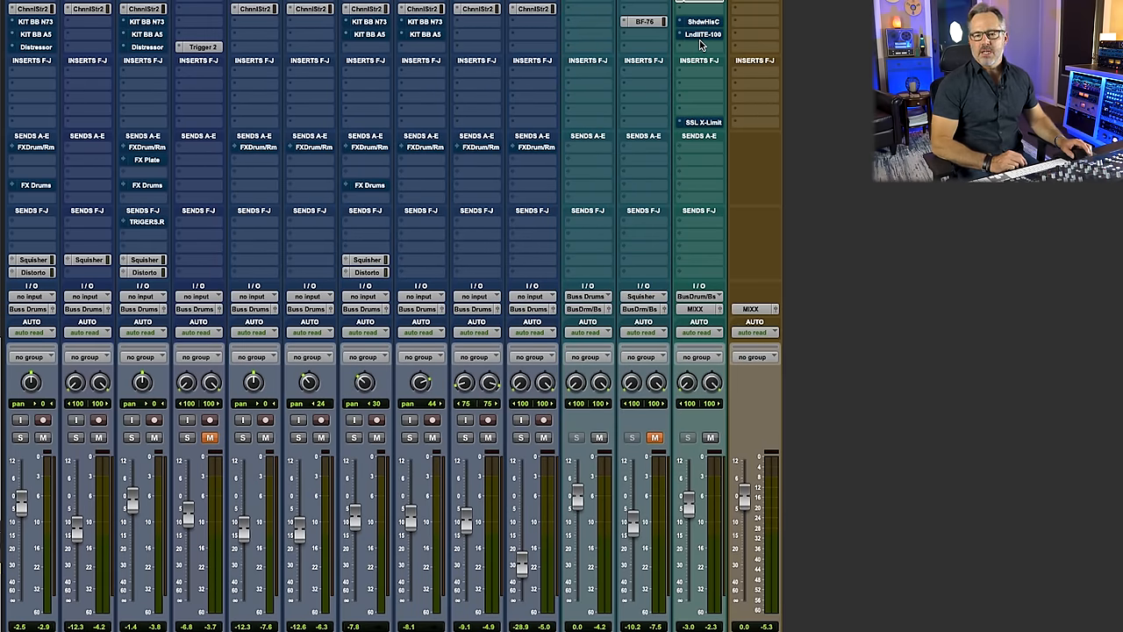
mouse_move(702, 35)
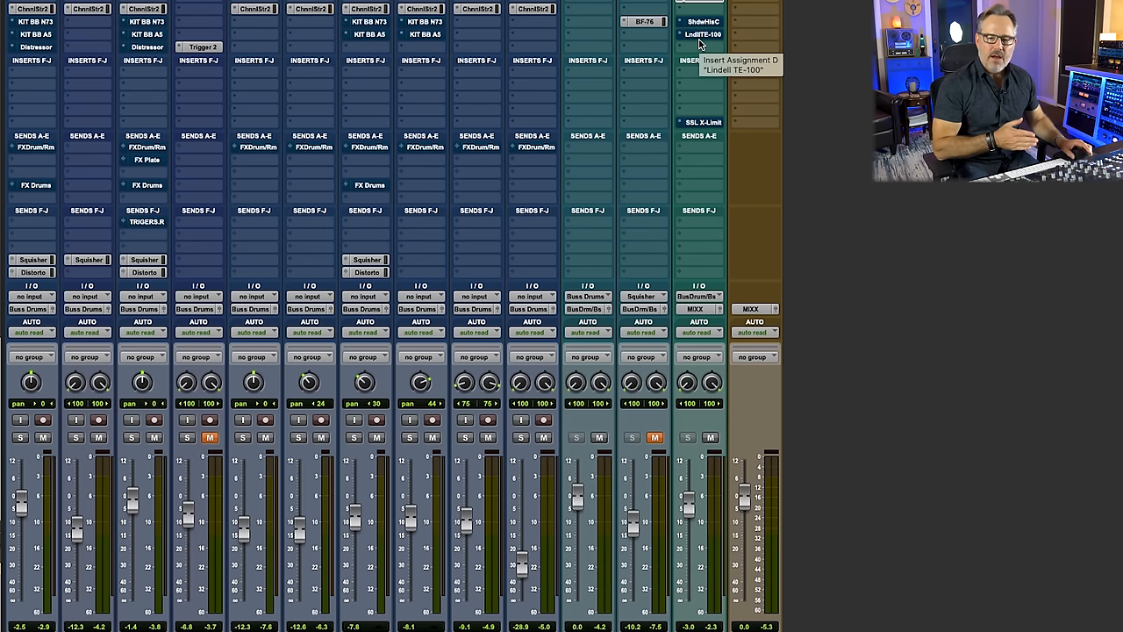
mouse_move(701, 21)
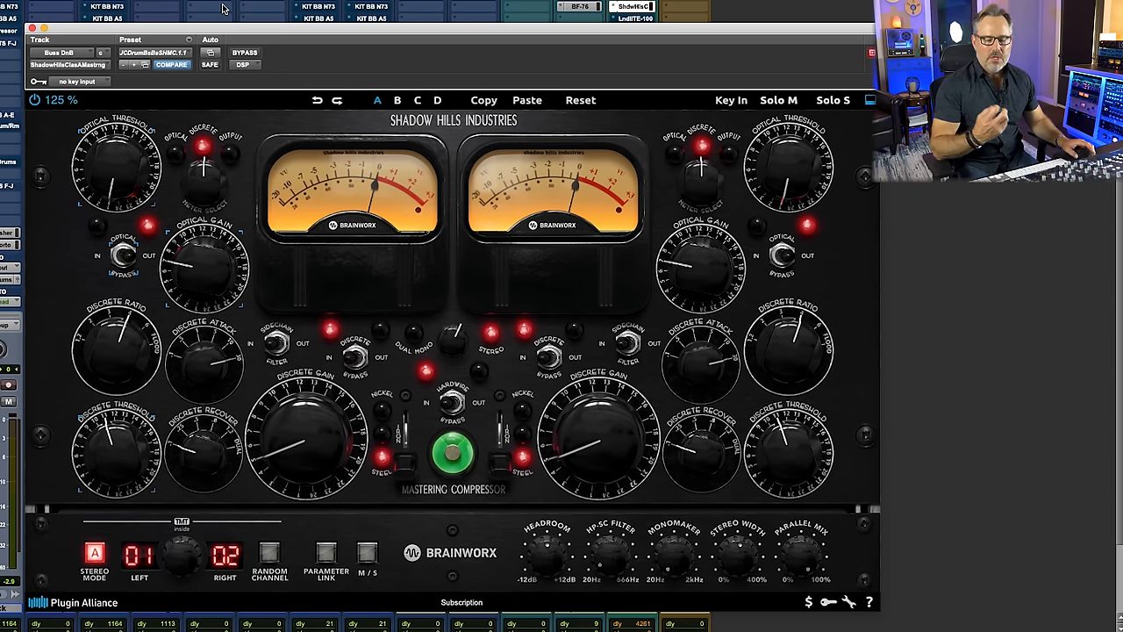
Close the Shadow Hills mastering compressor window on the drum bus.
left_click(246, 52)
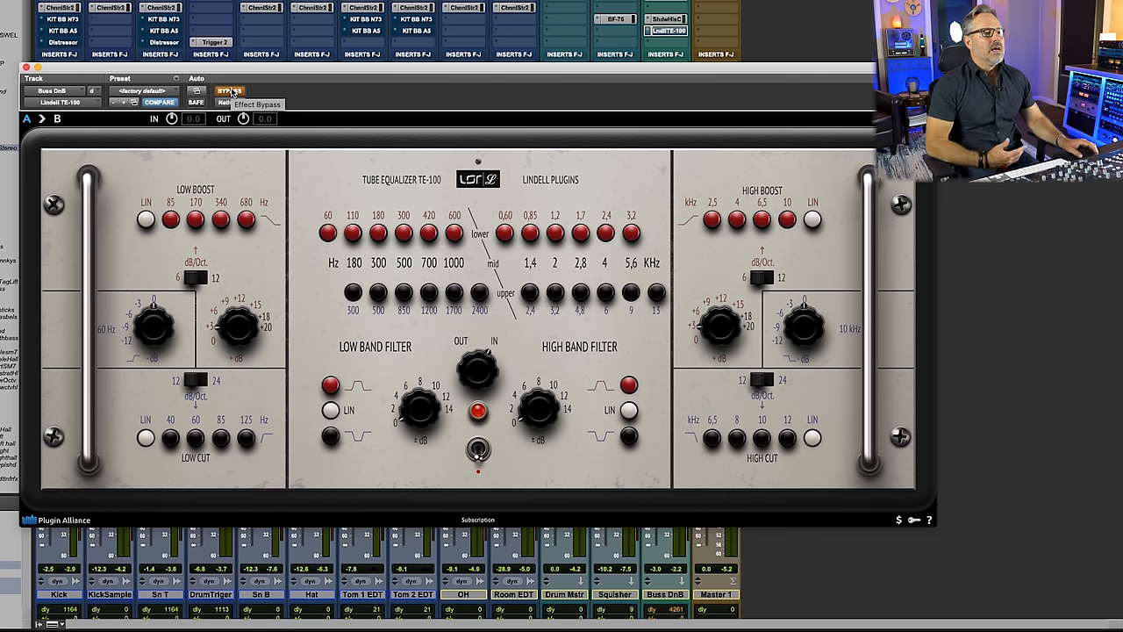
A/B the Lindell TE-100 on the drum bus by toggling its Bypass on and off.
left_click(228, 91)
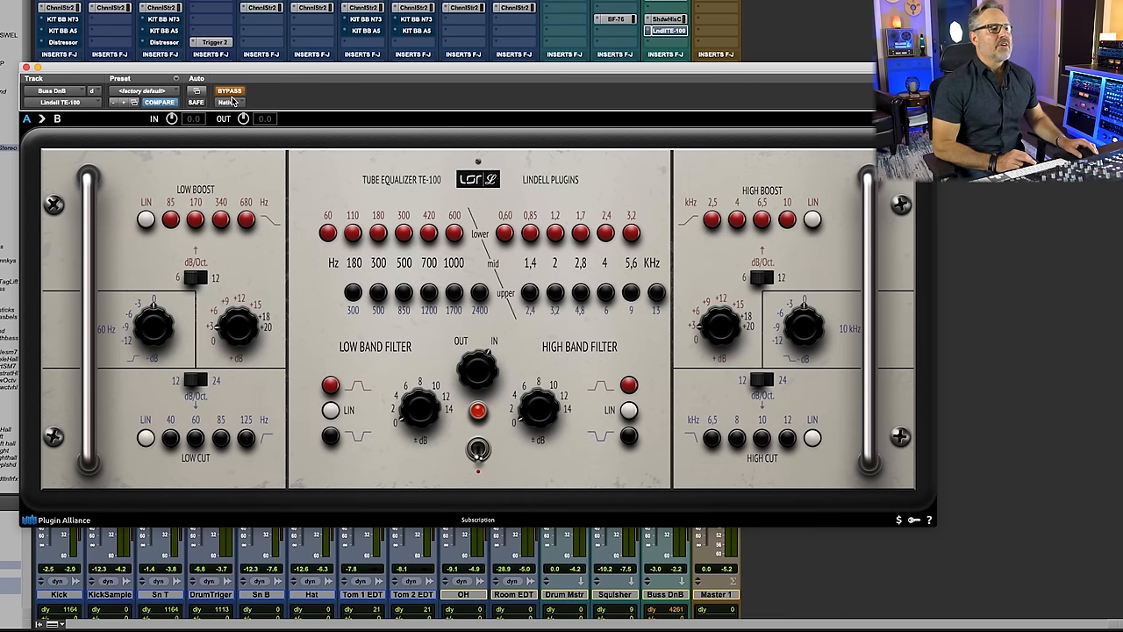
mouse_move(230, 102)
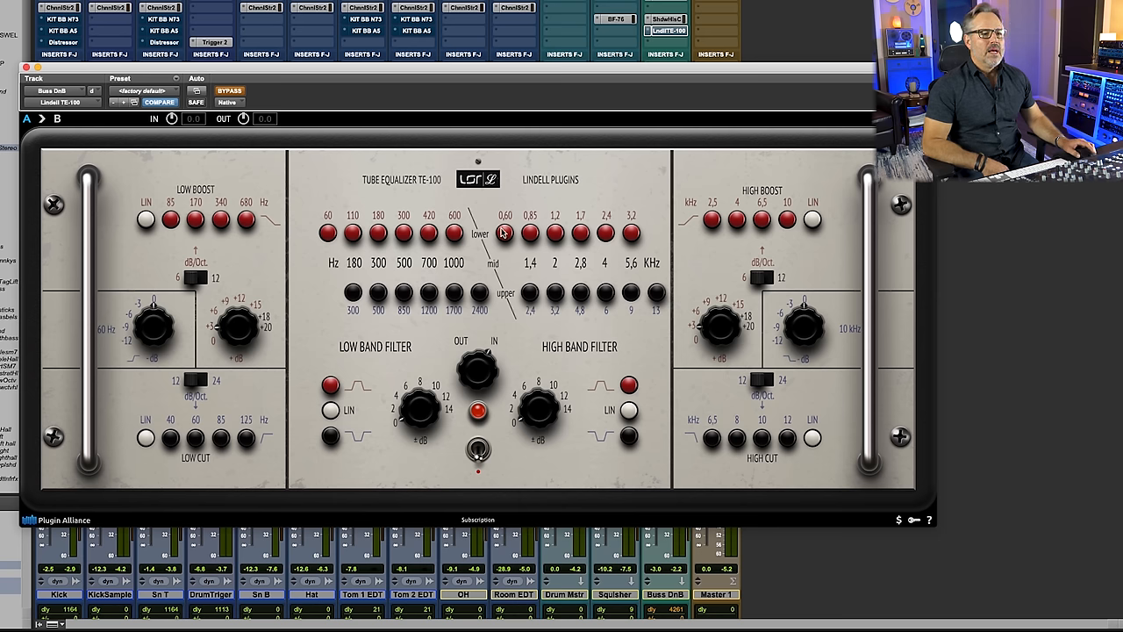
mouse_move(610, 232)
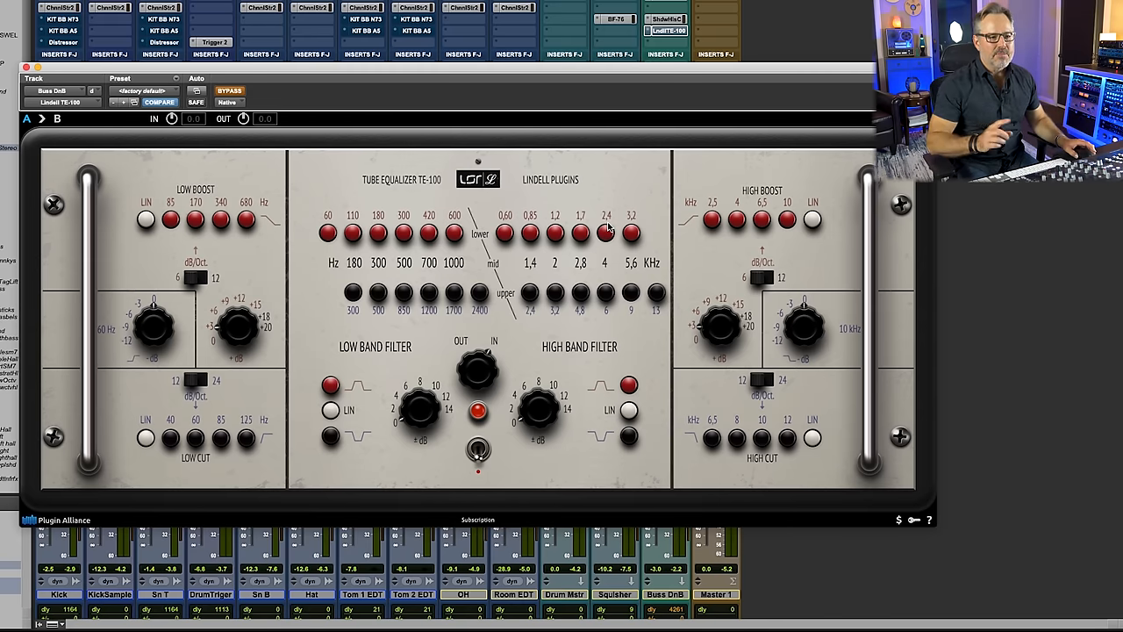
left_click(228, 91)
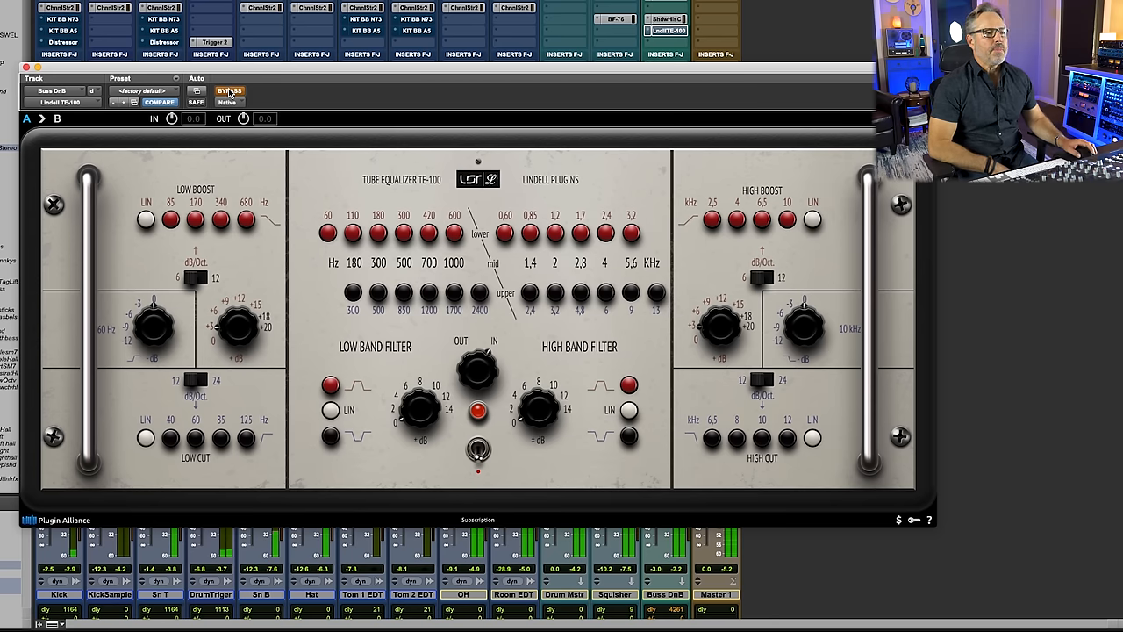
left_click(228, 92)
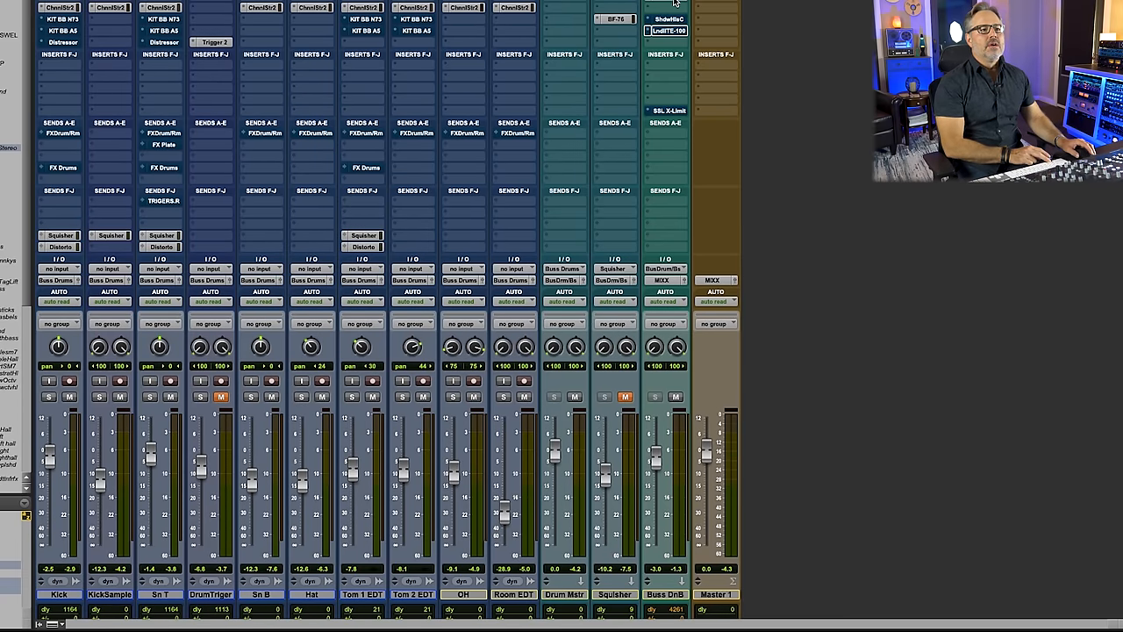
mouse_move(667, 17)
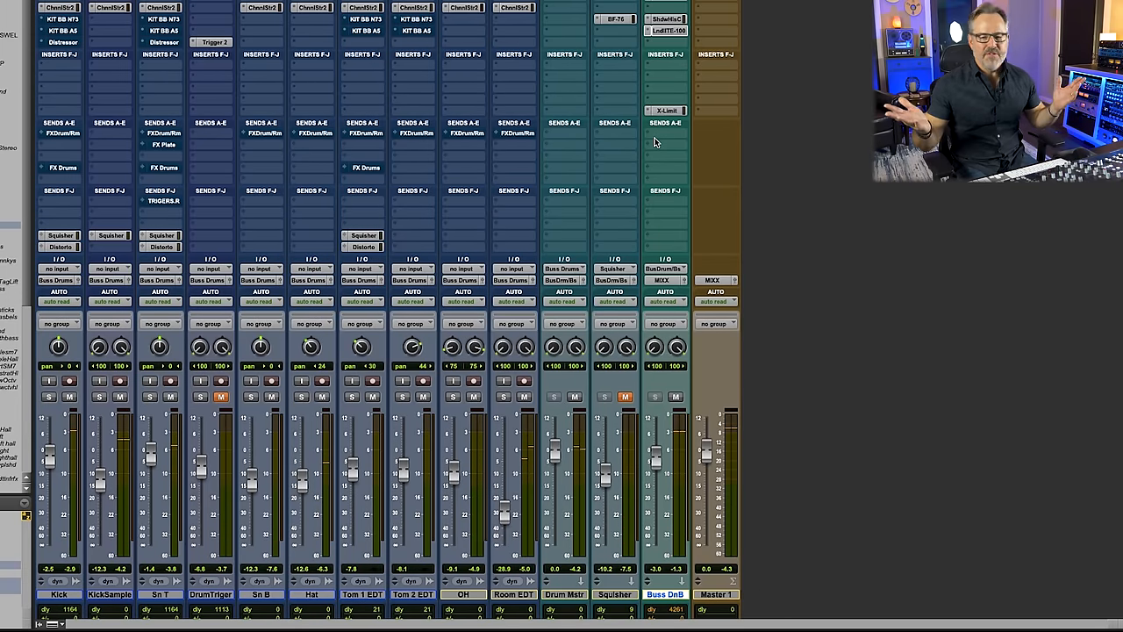
Bring up the SSL X-Limit limiter from the Buss DnB inserts.
left_click(665, 108)
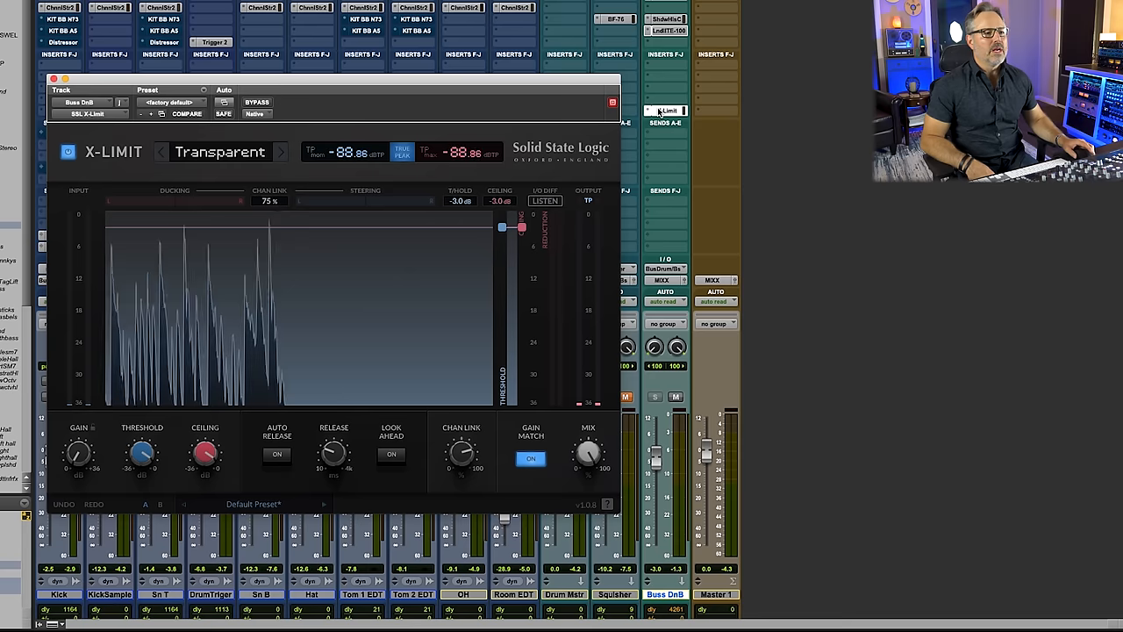
Close the X-Limit limiter window to return to the drum mixer.
left_click(186, 114)
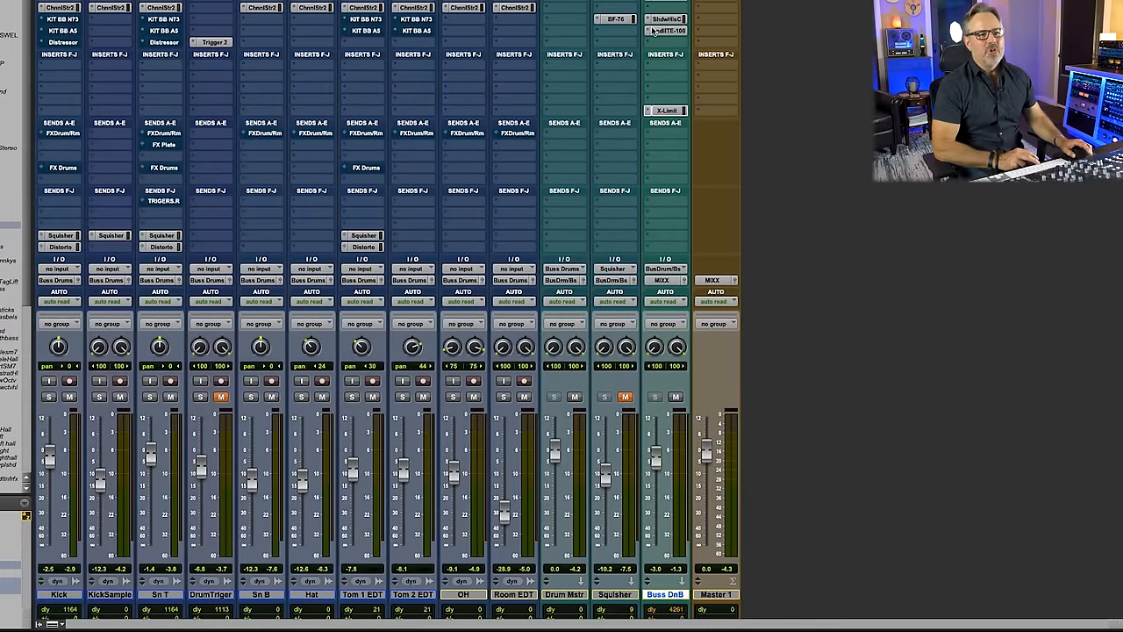
left_click(665, 109)
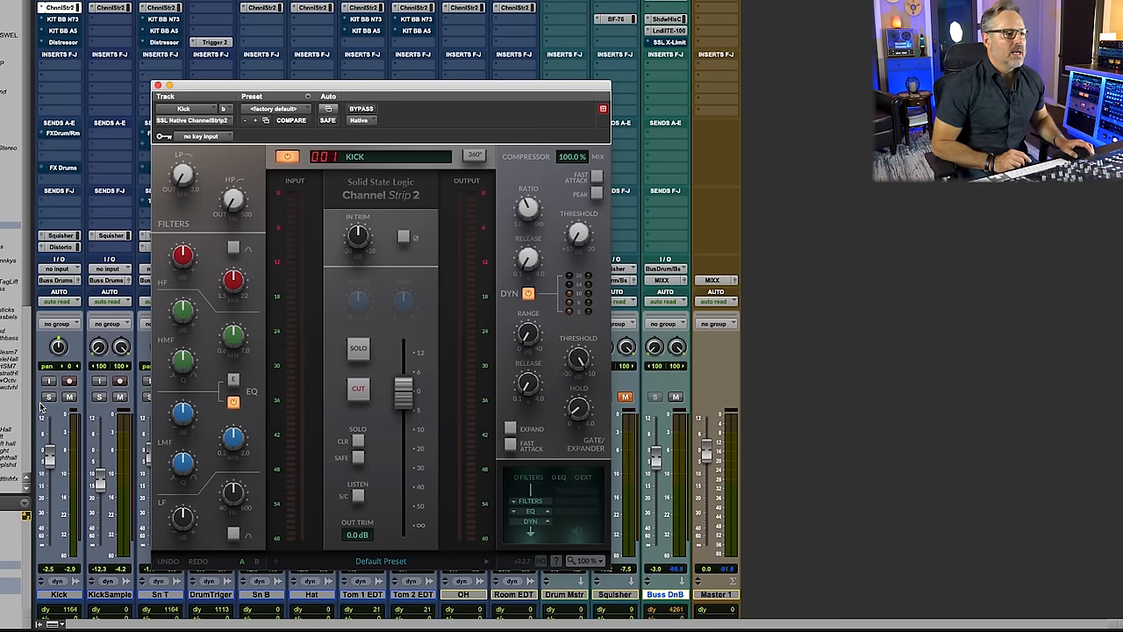
mouse_move(50, 397)
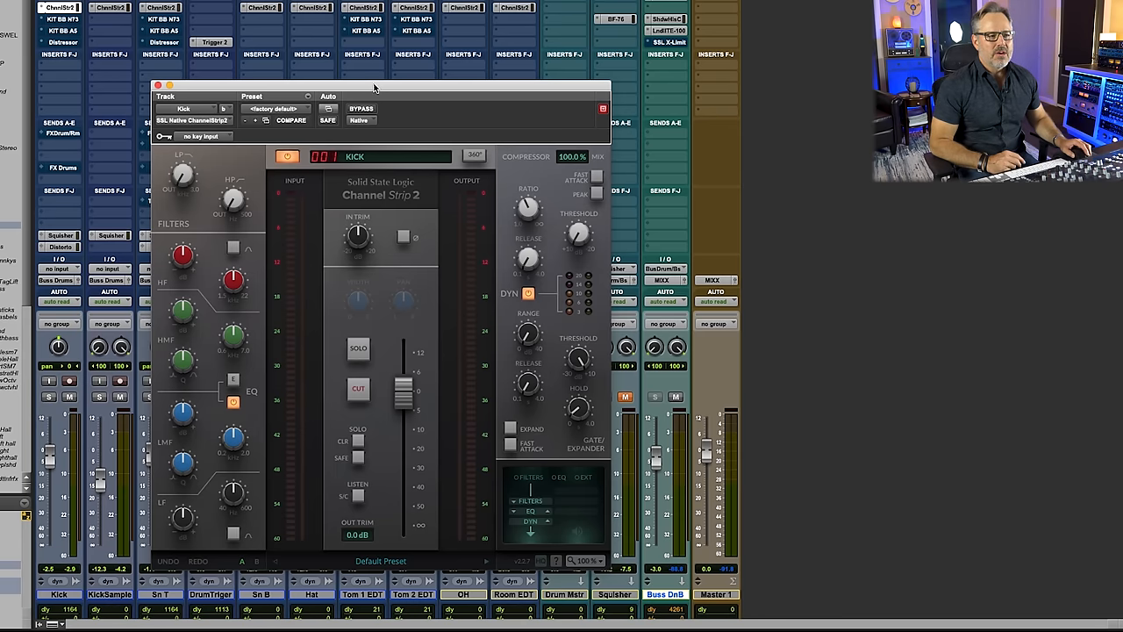
Lower the Kick's HF gain boost to 3.5 dB, then bypass the strip to hear it unprocessed.
left_click_drag(376, 87, 368, 54)
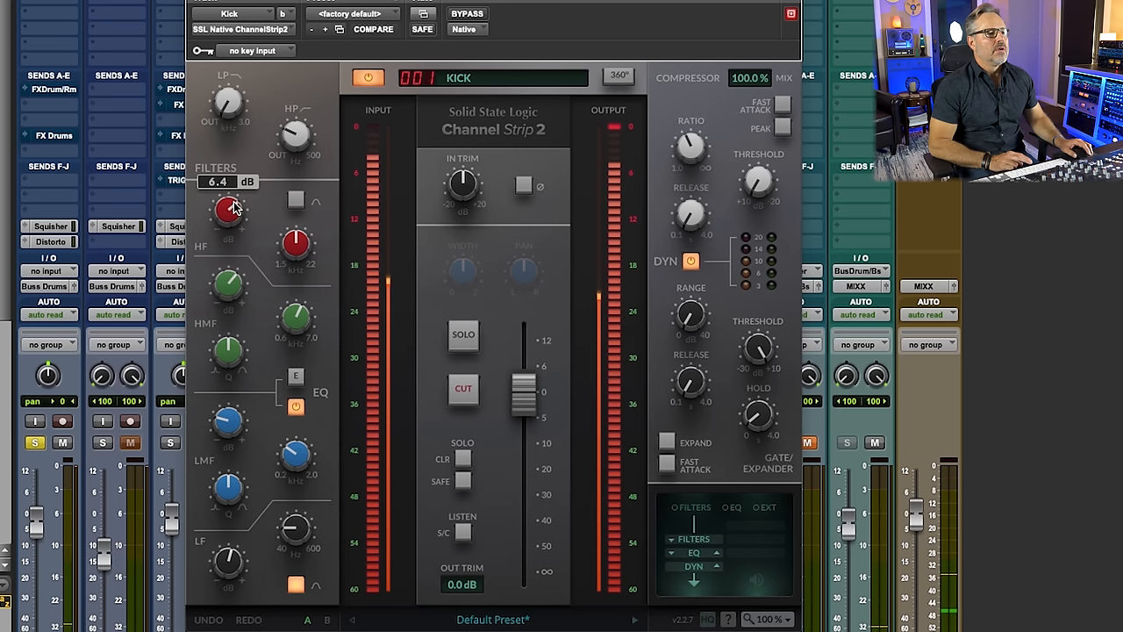
left_click_drag(230, 211, 230, 225)
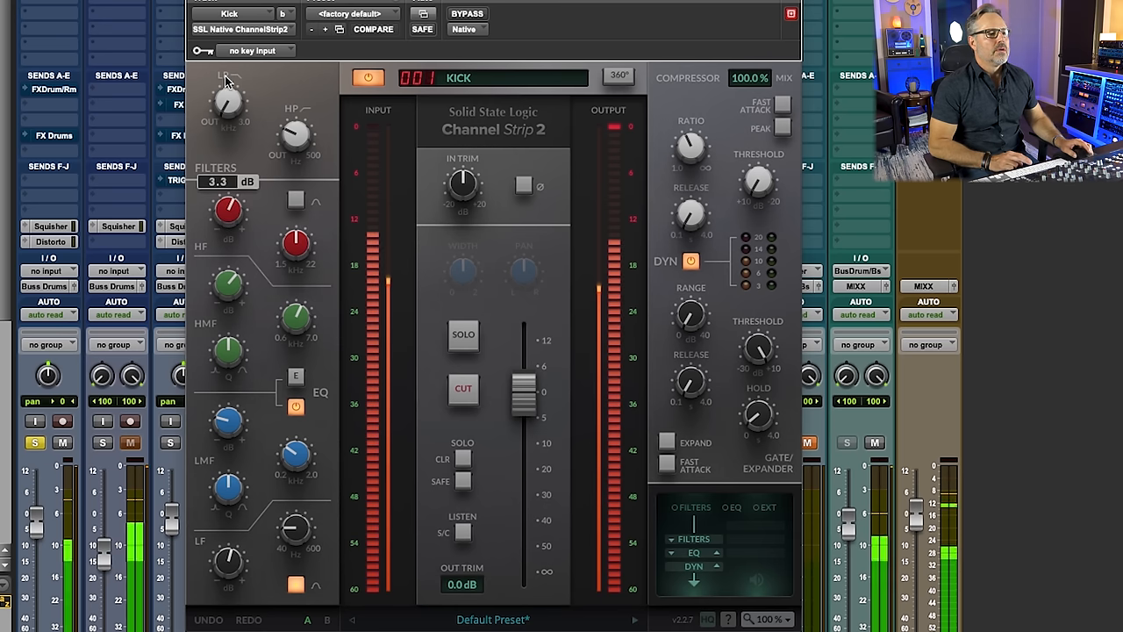
left_click(467, 14)
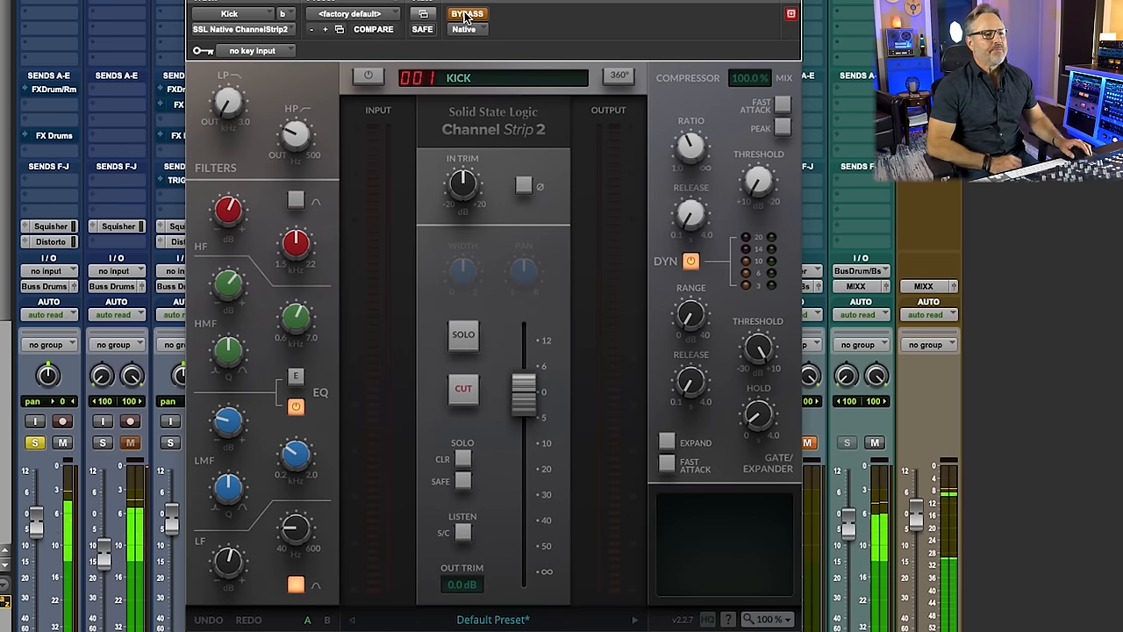
mouse_move(466, 14)
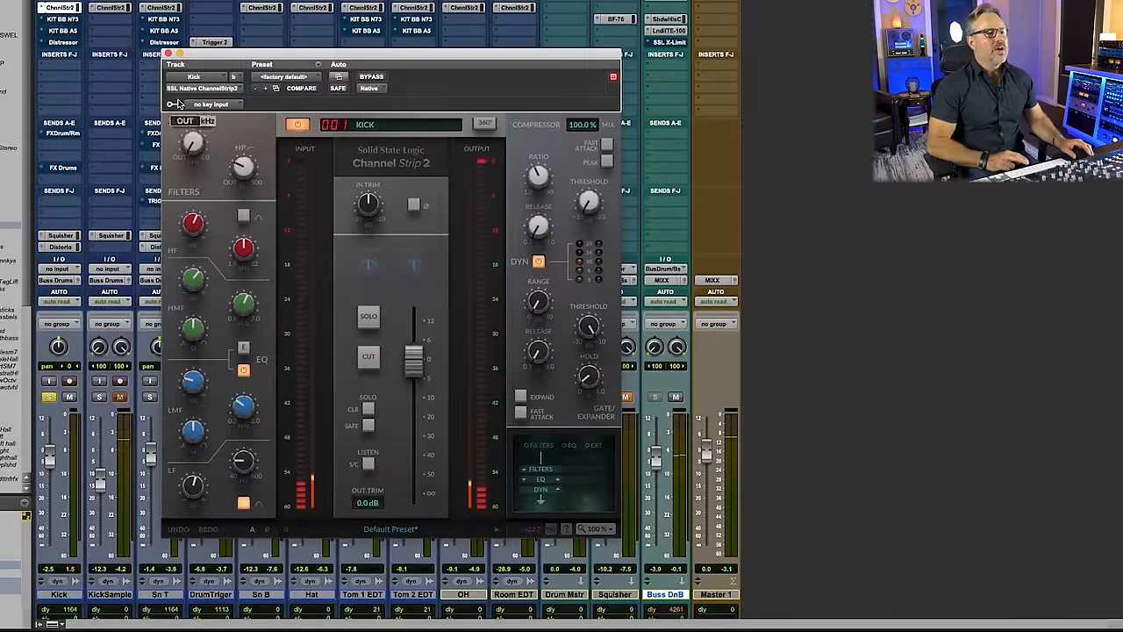
On Sn T, set HF gain to 1.9 dB, HP filter near 84 Hz and LMF around 185 Hz.
left_click(169, 52)
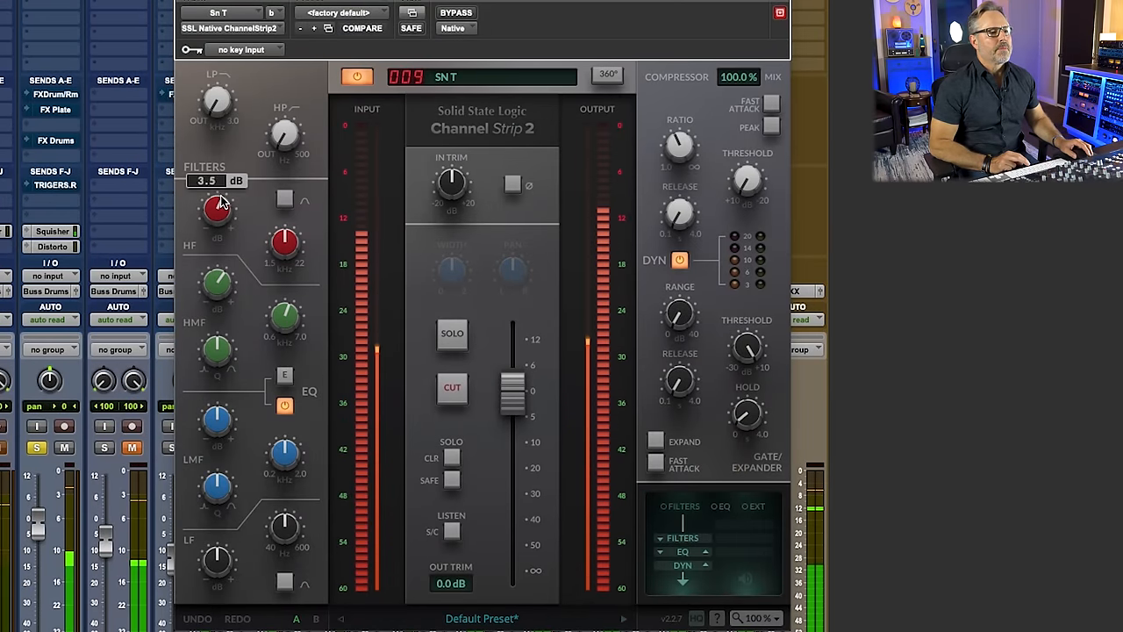
left_click_drag(218, 207, 214, 225)
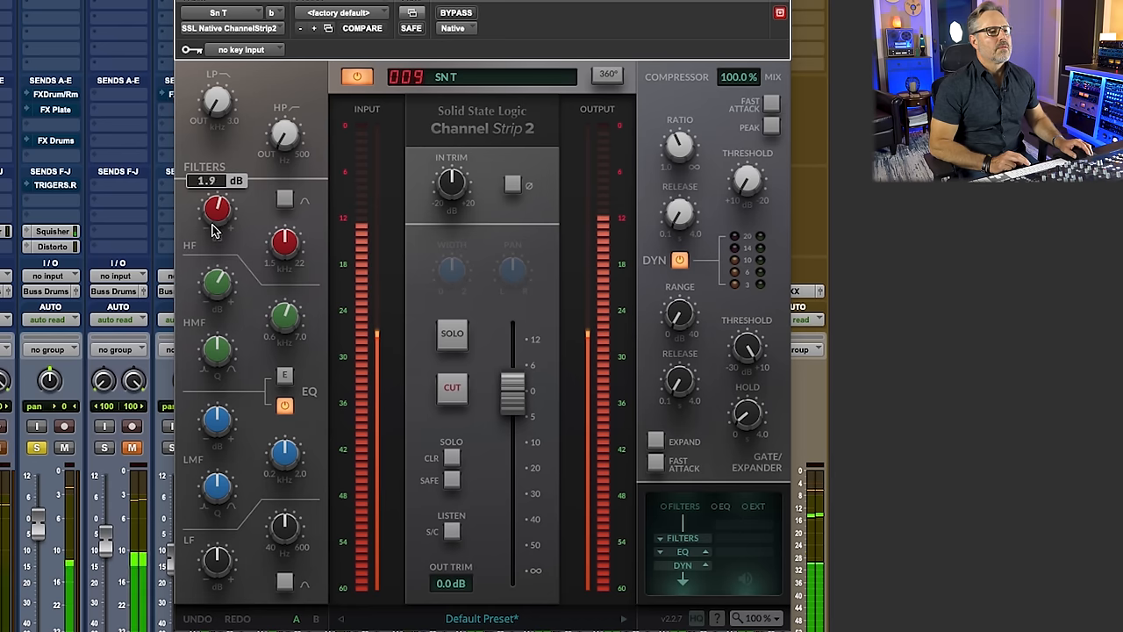
left_click_drag(218, 100, 218, 88)
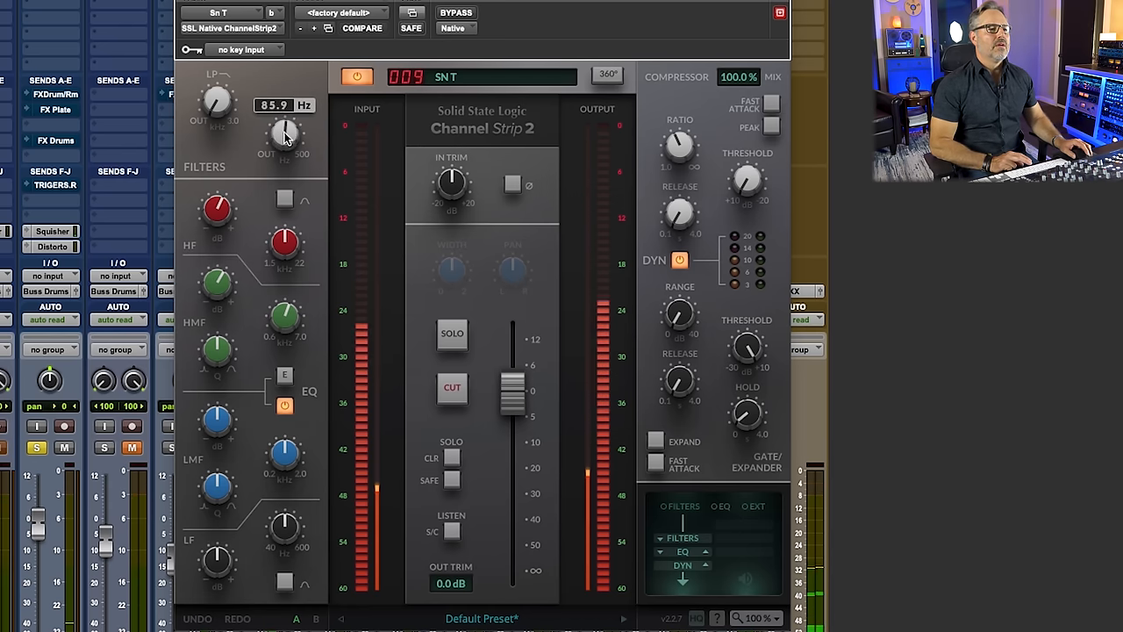
left_click_drag(285, 137, 284, 140)
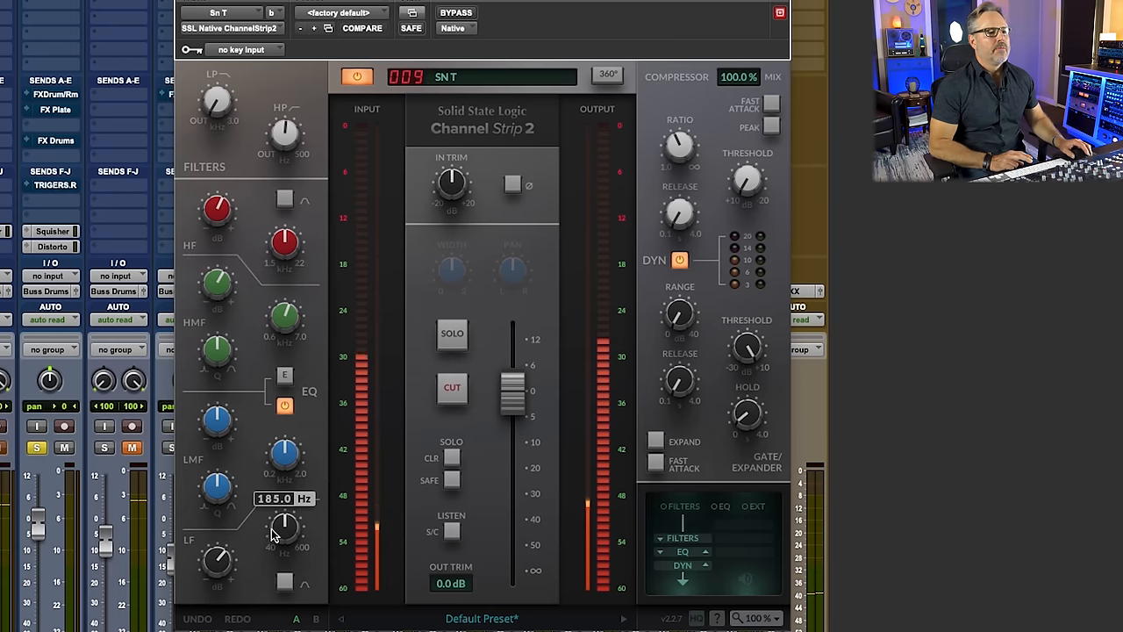
left_click_drag(285, 526, 272, 544)
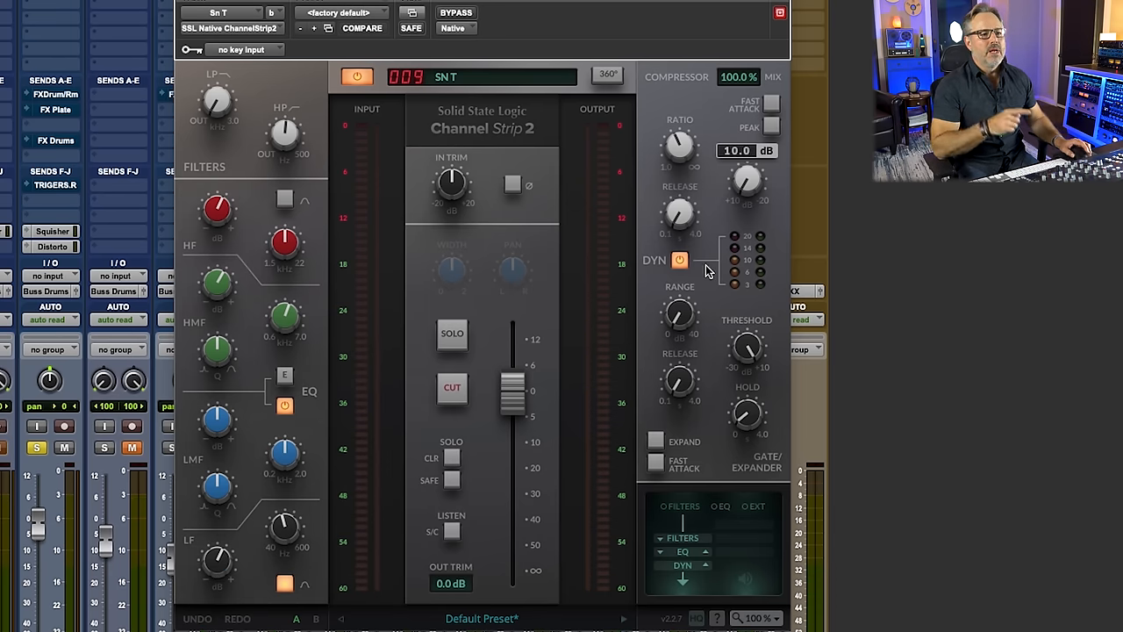
Bring the snare compressor threshold down to about -5.9 dB, then toggle DYN to compare.
left_click_drag(681, 144, 681, 167)
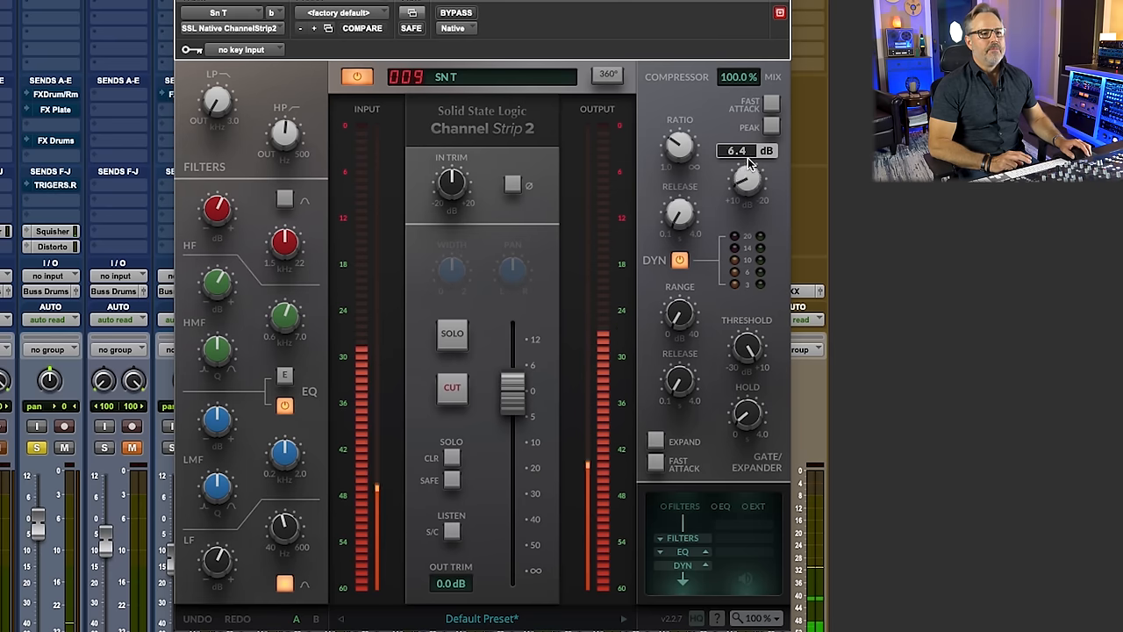
left_click_drag(745, 179, 746, 189)
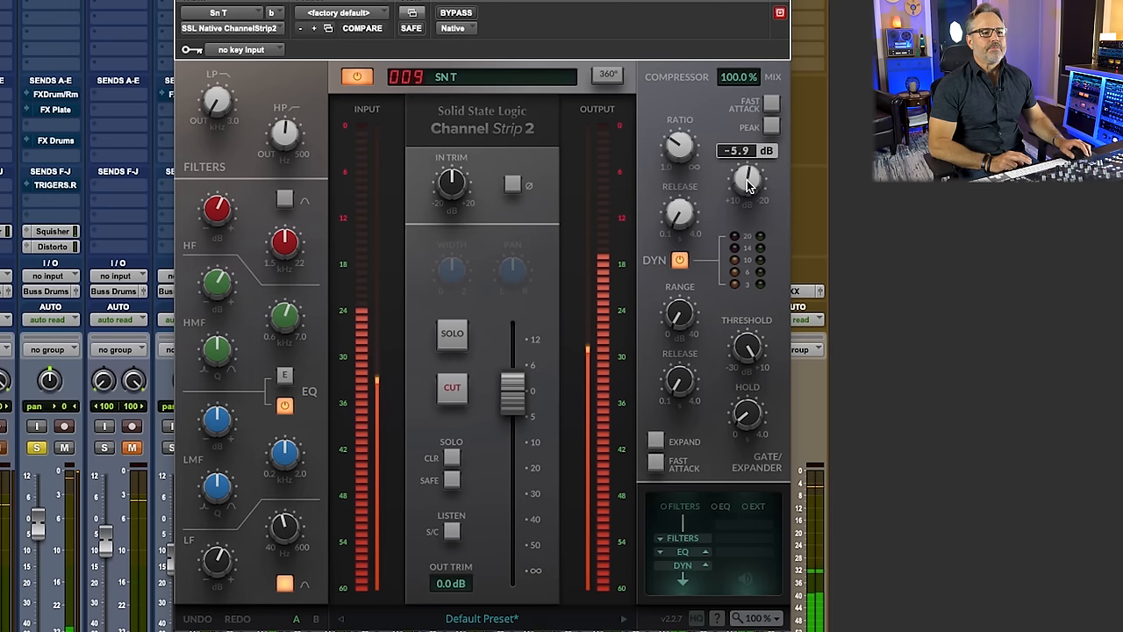
left_click_drag(746, 184, 747, 175)
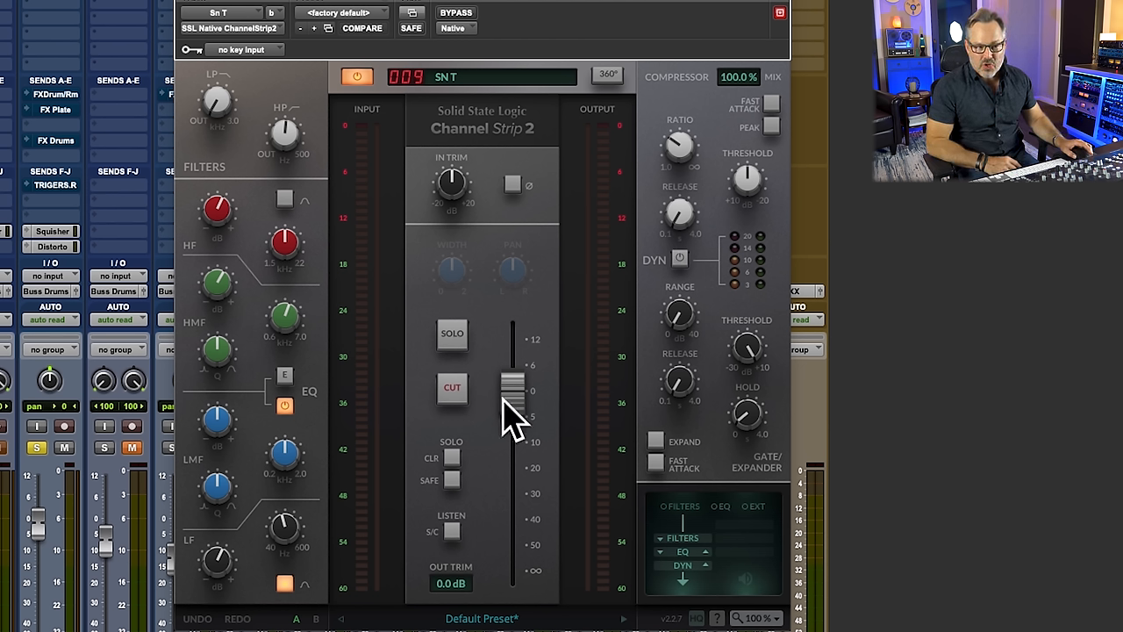
mouse_move(507, 402)
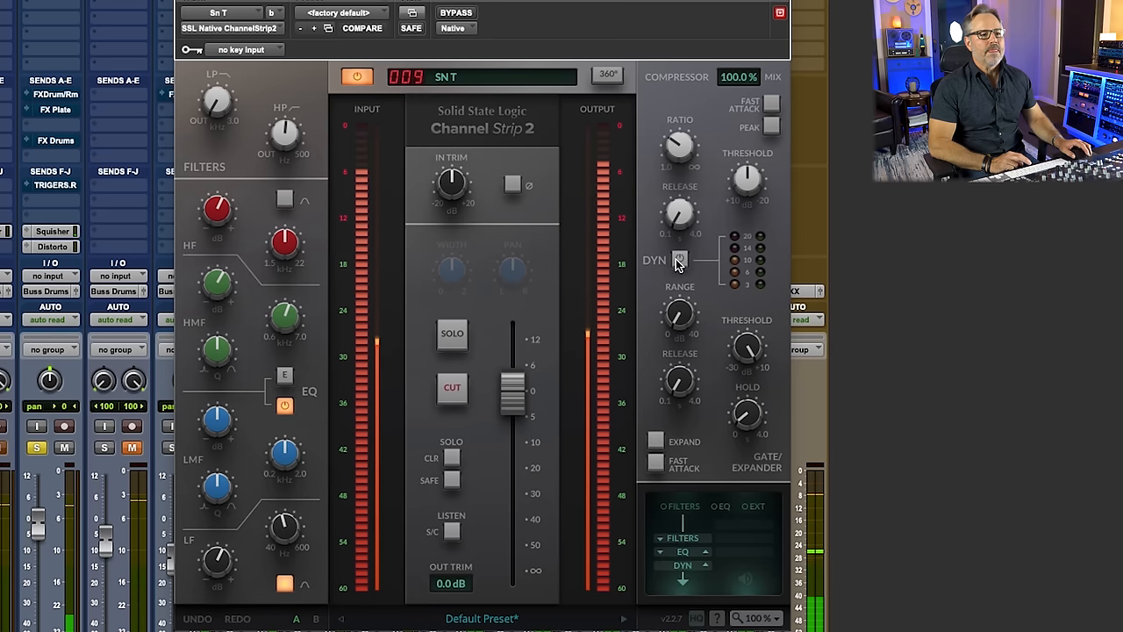
left_click(681, 260)
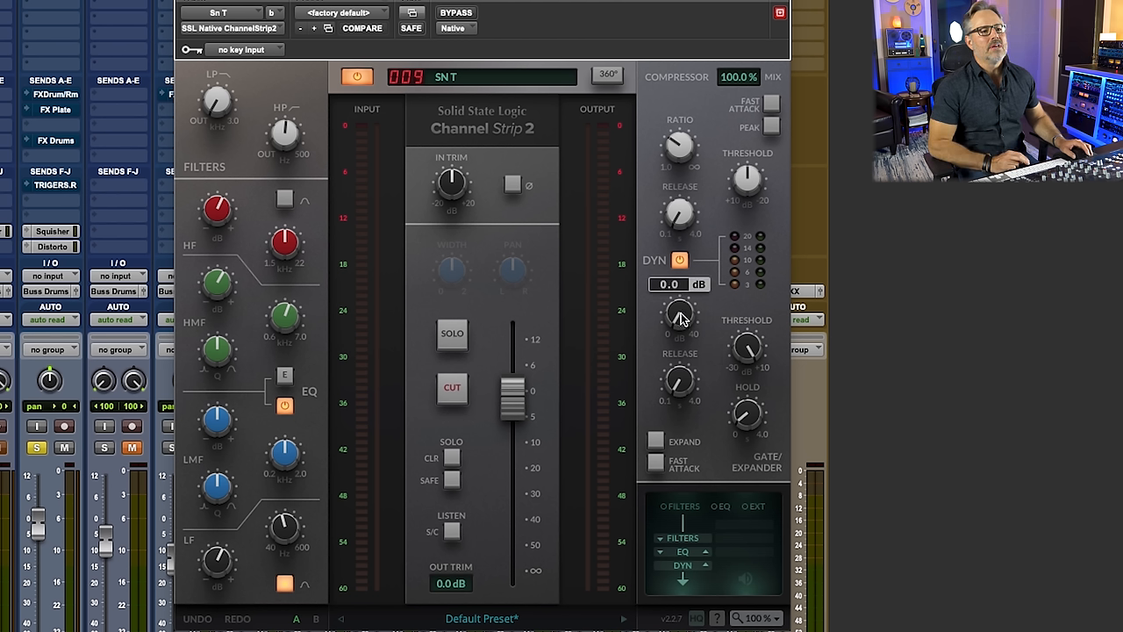
Set the snare gate's range, pull its threshold down to about 2 dB and switch to fast attack.
left_click_drag(681, 316, 693, 284)
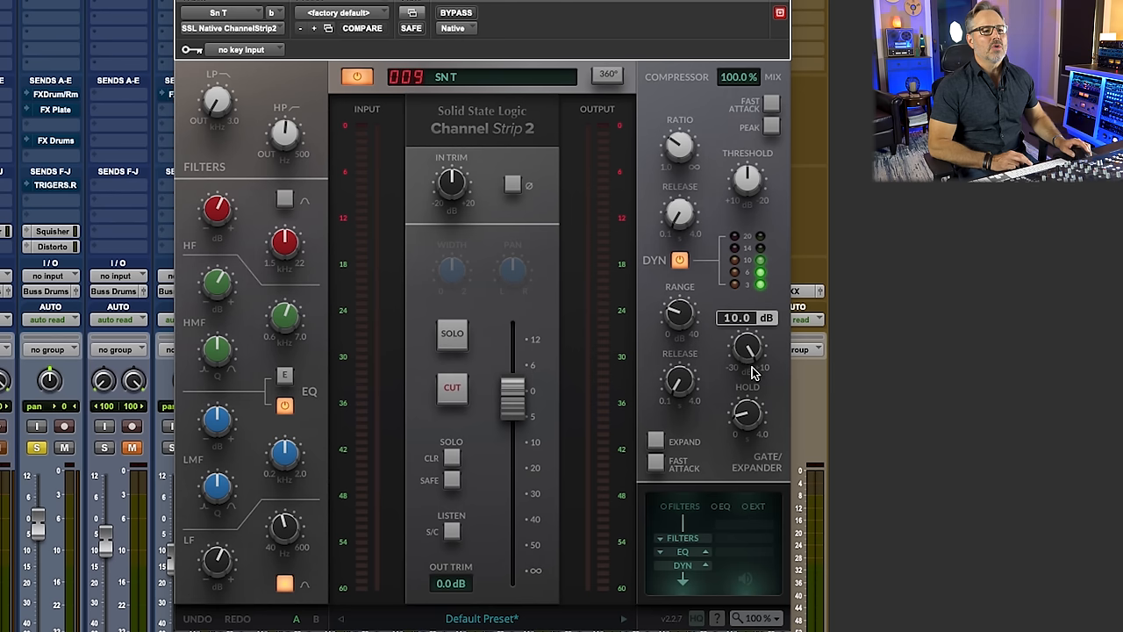
left_click_drag(746, 348, 745, 360)
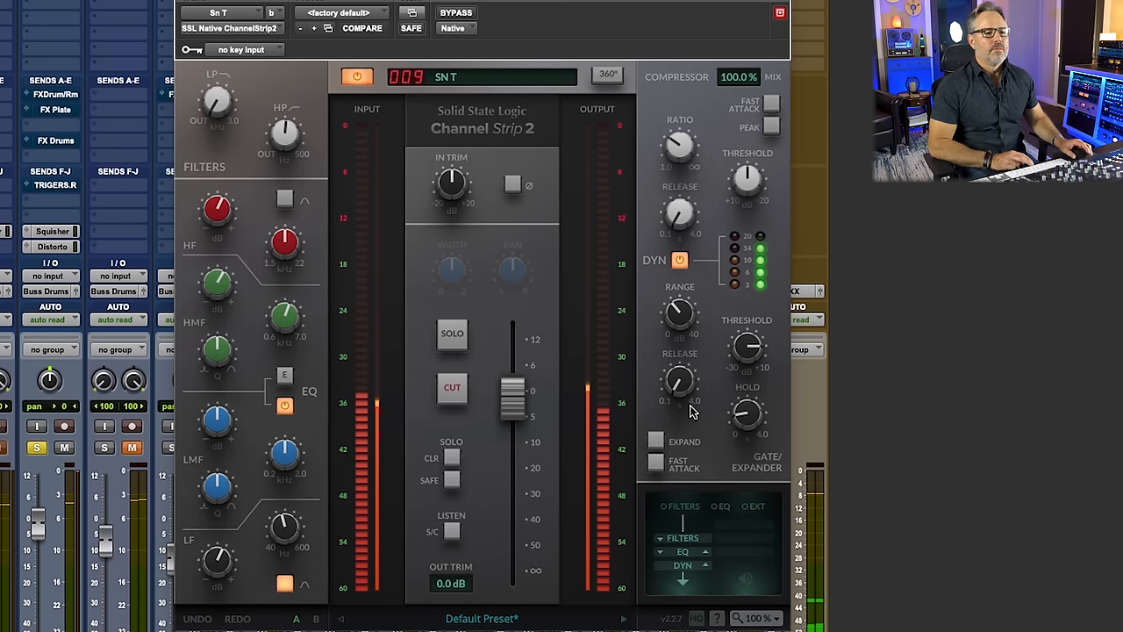
left_click(656, 463)
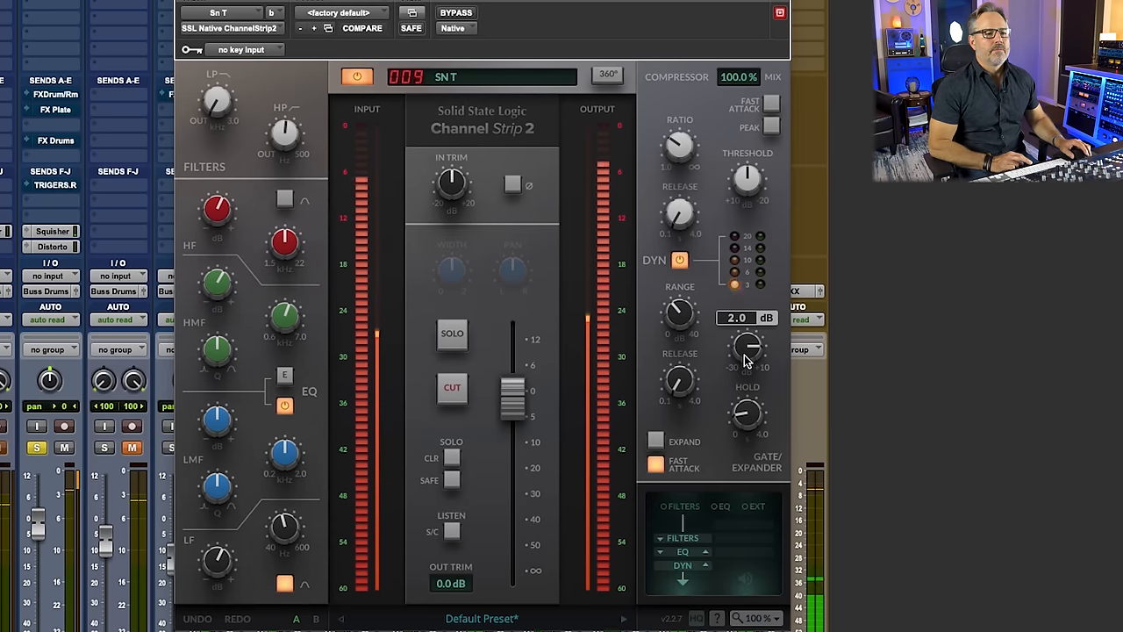
left_click_drag(746, 351, 751, 324)
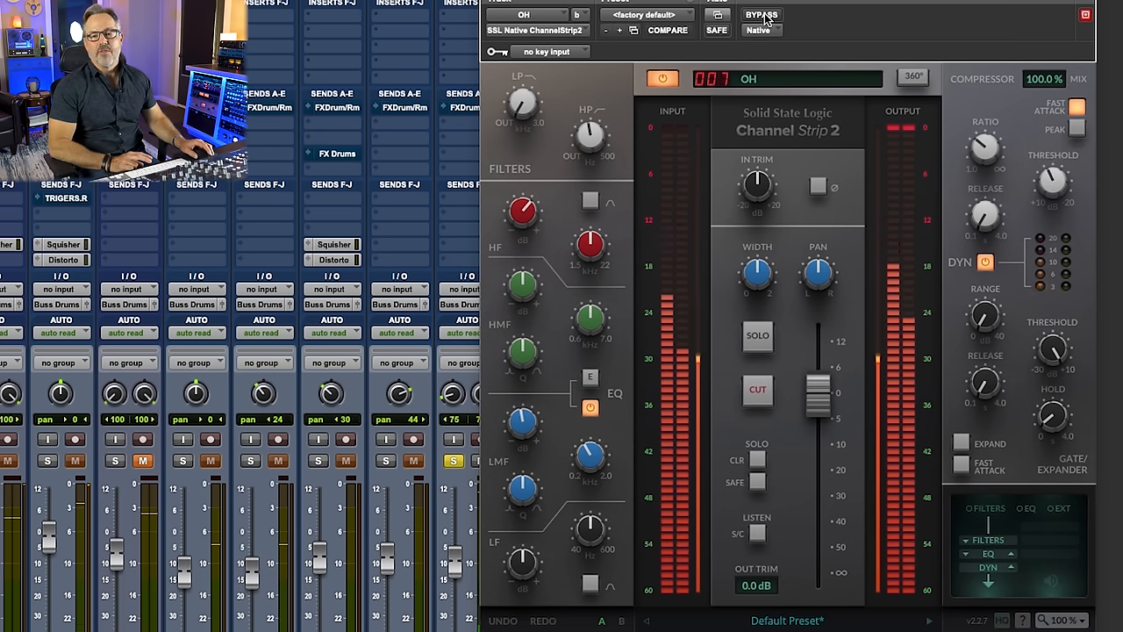
Bypass the overheads' Channel Strip 2 to A/B its default-preset processing.
left_click(761, 14)
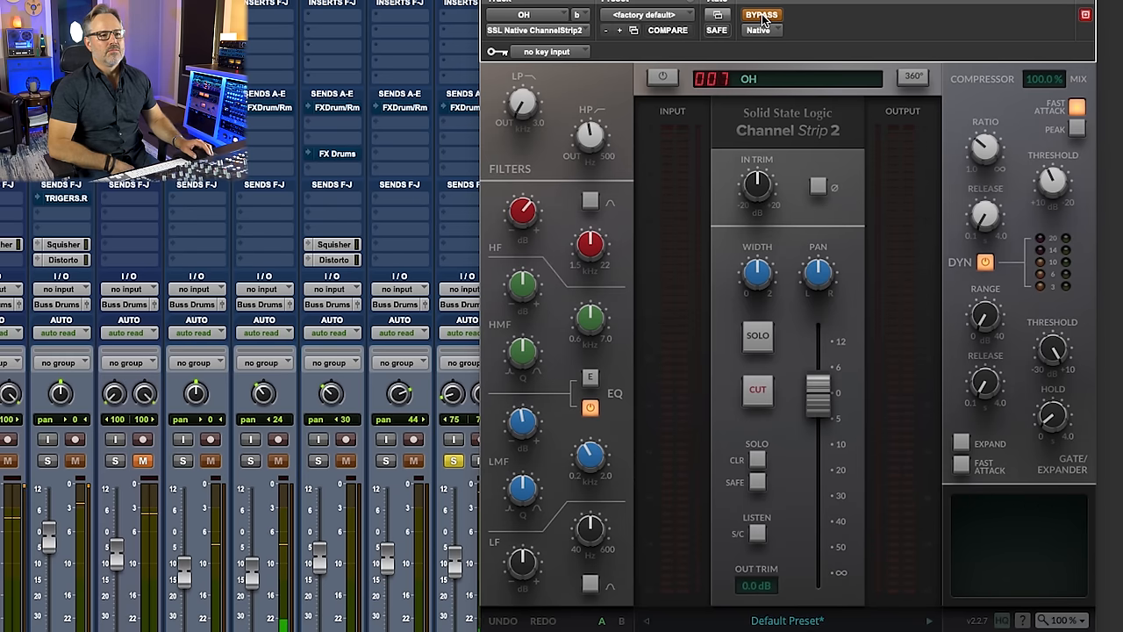